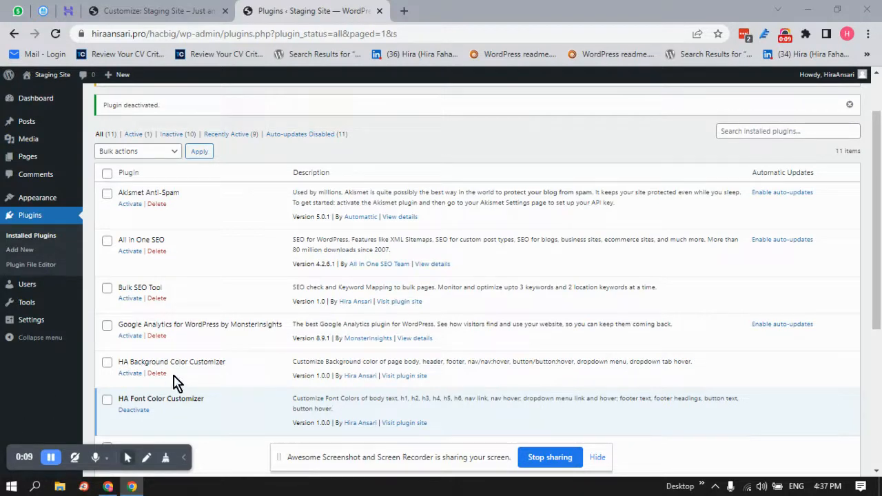
{"action": "mouse_move", "coordinate": [150, 383]}
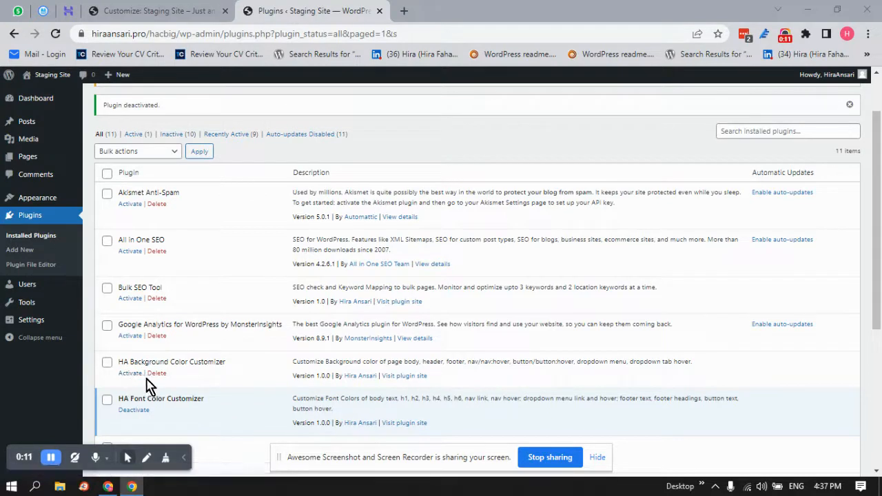
{"action": "mouse_move", "coordinate": [238, 367]}
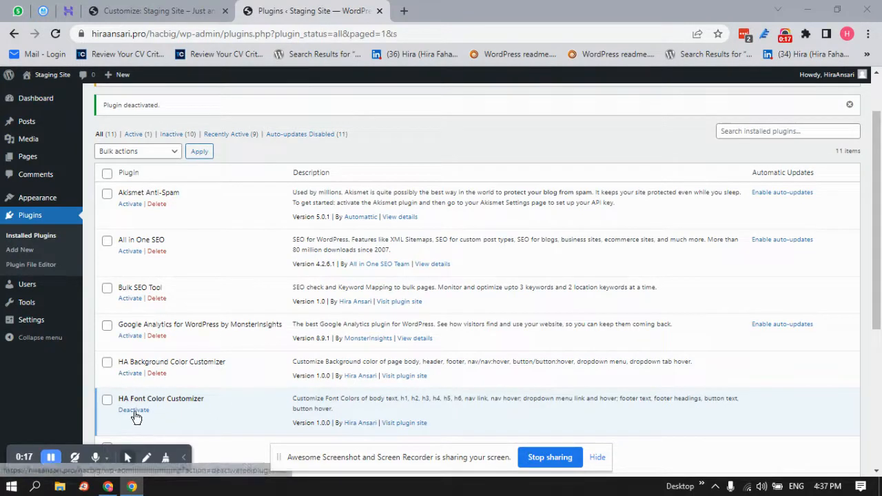
{"action": "mouse_move", "coordinate": [124, 380]}
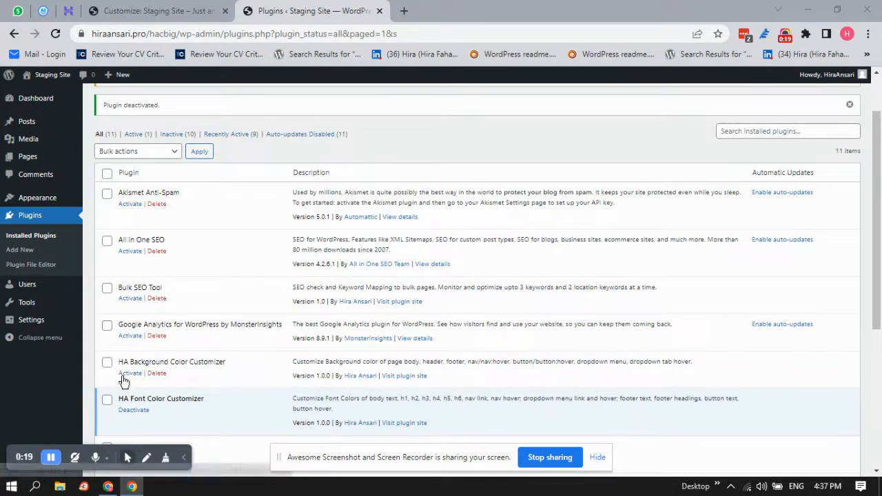
- Activate the HA Background Color Customizer plugin from the Plugins page
{"action": "left_click", "coordinate": [130, 373]}
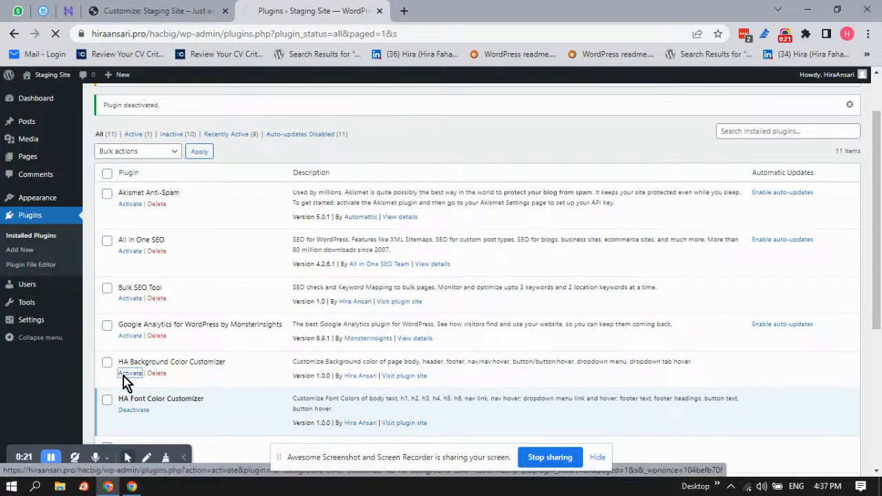
{"action": "left_click", "coordinate": [130, 372]}
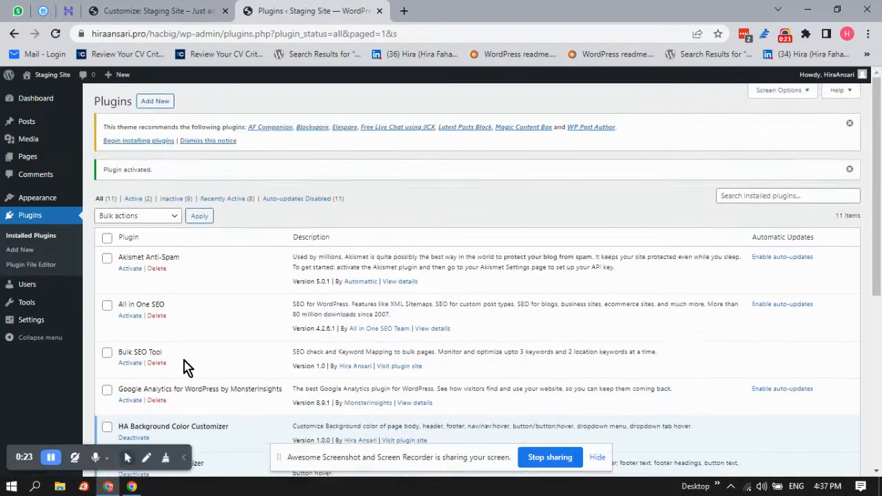
{"action": "mouse_move", "coordinate": [95, 179]}
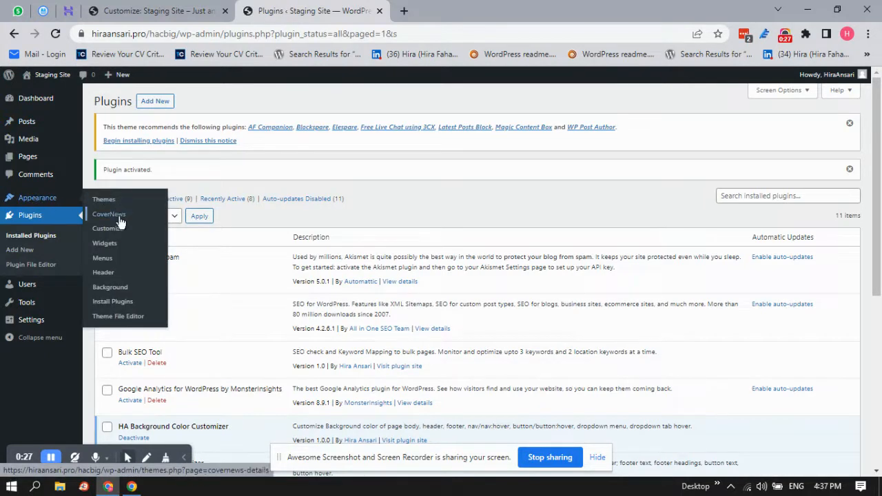
- Launch the theme Customizer for the Staging Site from Appearance
{"action": "left_click", "coordinate": [107, 229]}
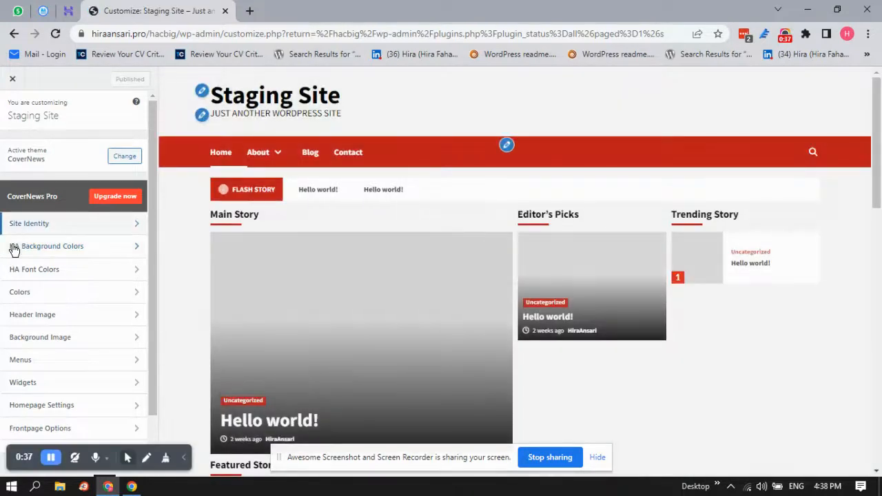
{"action": "left_click", "coordinate": [47, 245]}
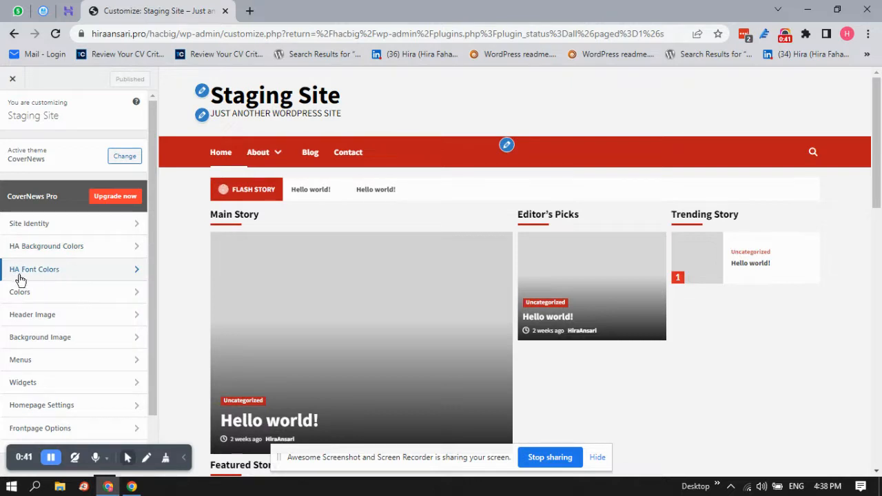
{"action": "mouse_move", "coordinate": [47, 281]}
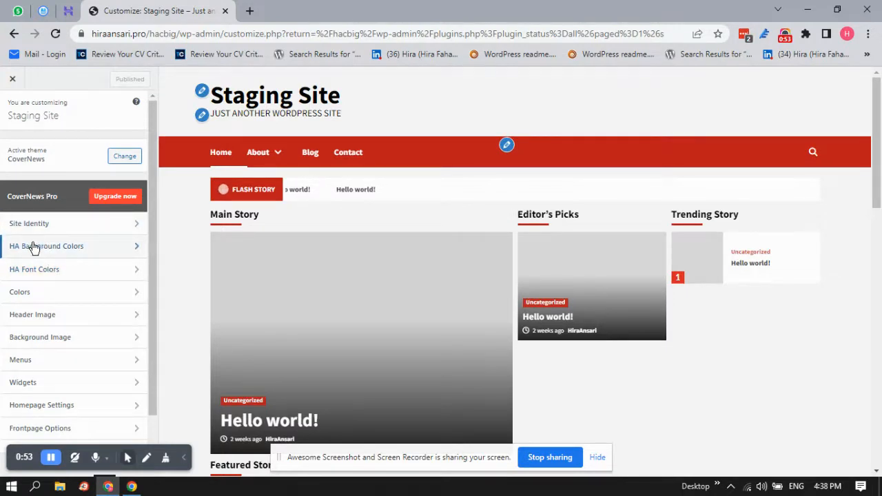
- In HA Background Colors, set Body BG 'Activate it?' to Yes
{"action": "left_click", "coordinate": [47, 246]}
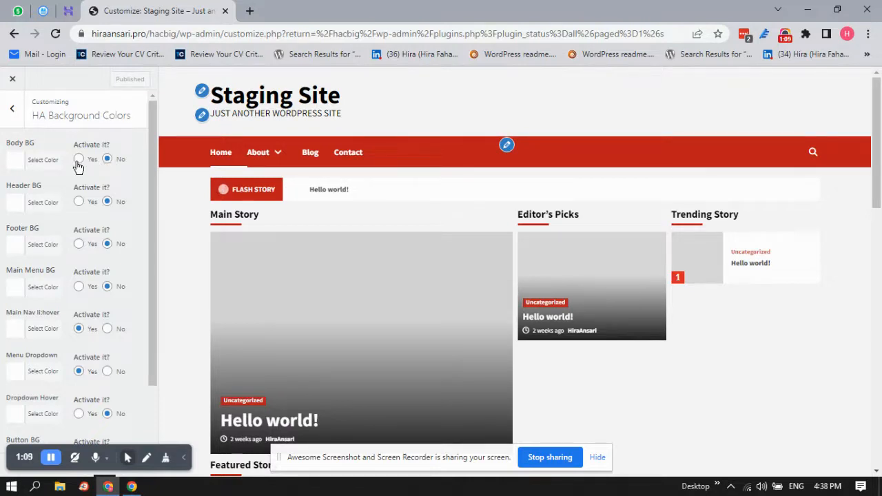
{"action": "left_click", "coordinate": [79, 158]}
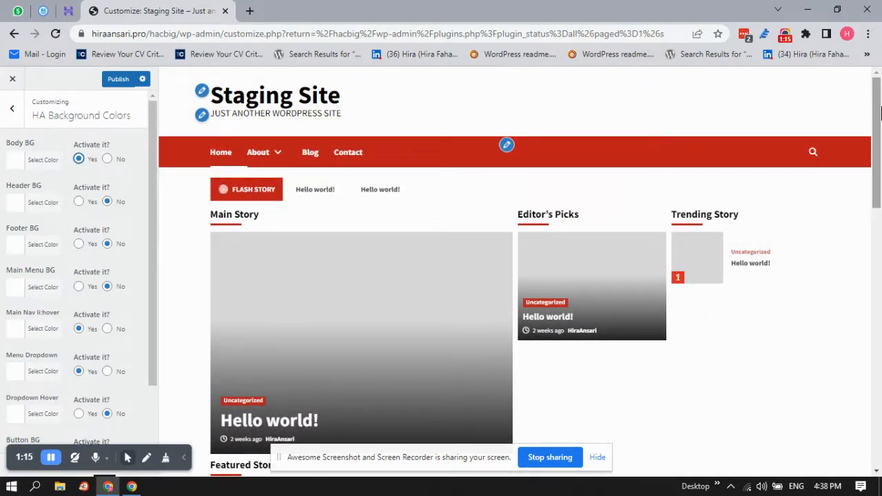
{"action": "mouse_move", "coordinate": [820, 204]}
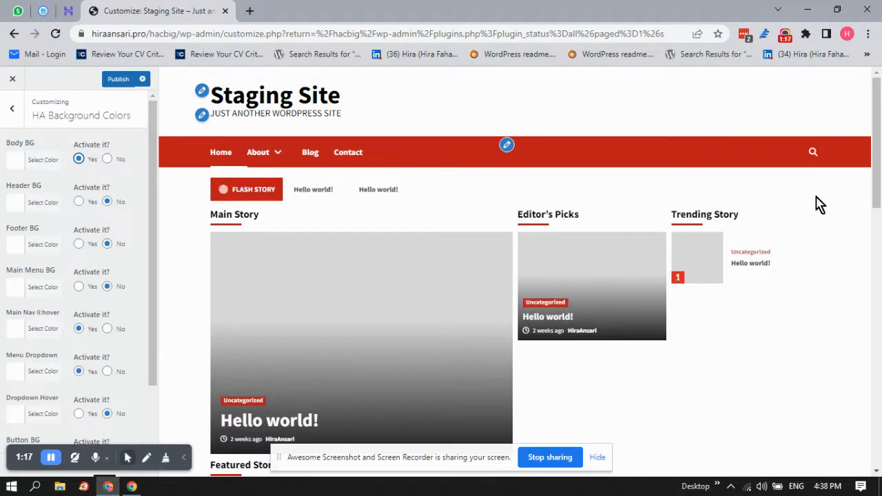
{"action": "mouse_move", "coordinate": [281, 247]}
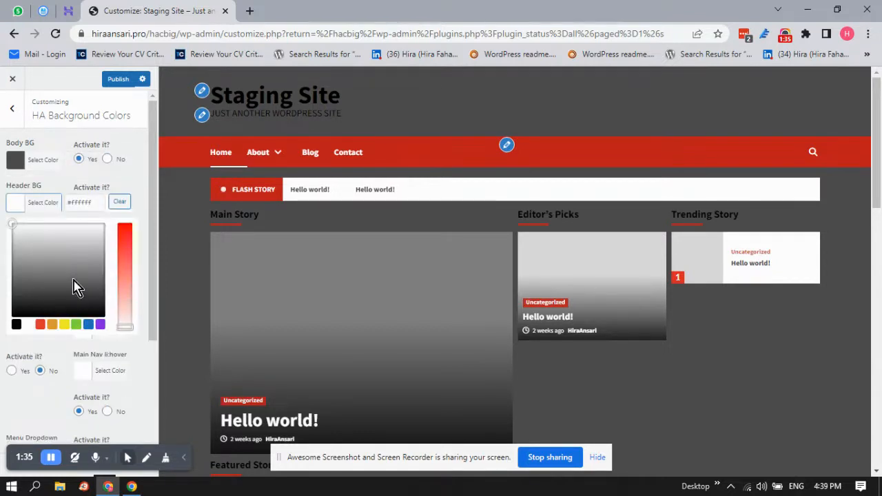
- Set the Header BG colour to black and switch its activation to Yes
{"action": "left_click", "coordinate": [16, 324]}
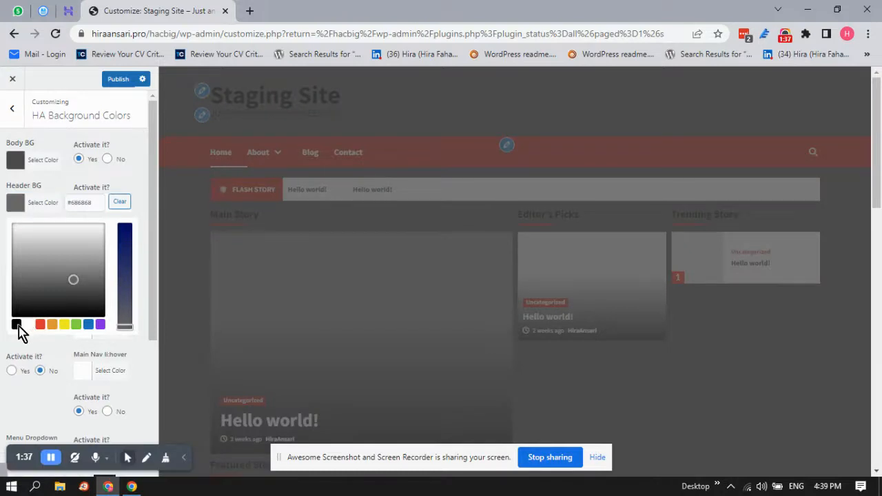
{"action": "left_click", "coordinate": [16, 325]}
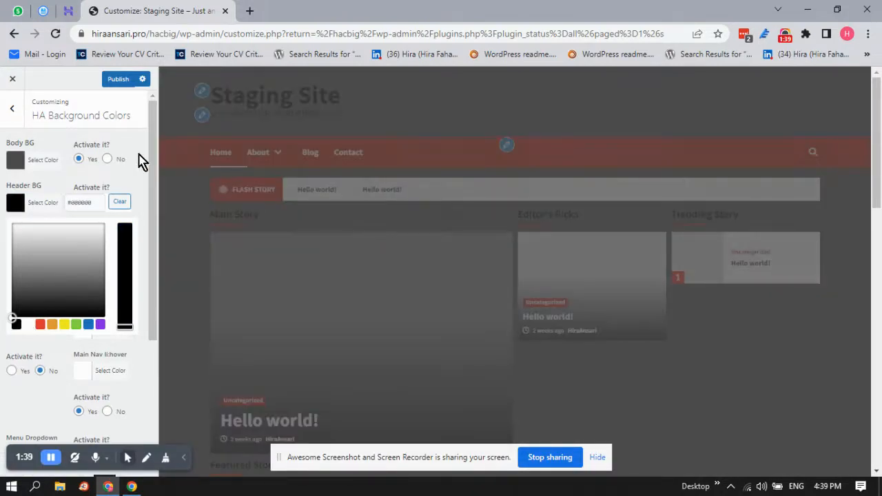
{"action": "left_click", "coordinate": [107, 202]}
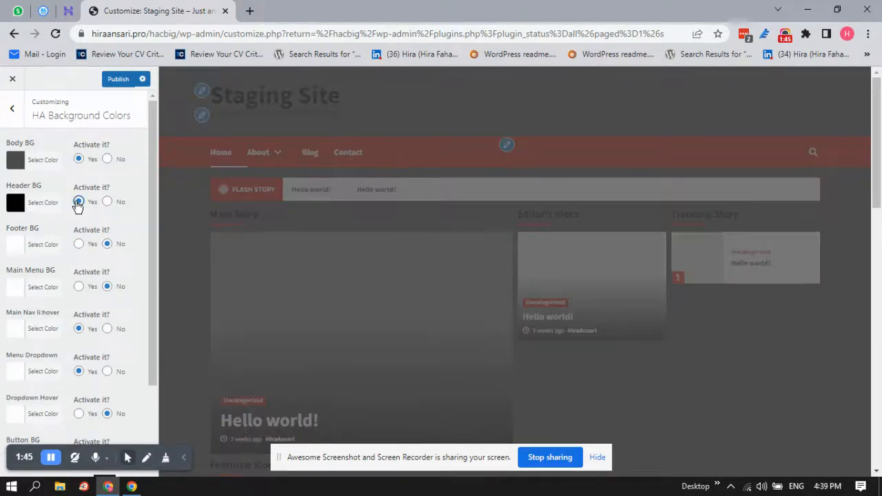
{"action": "left_click", "coordinate": [79, 201]}
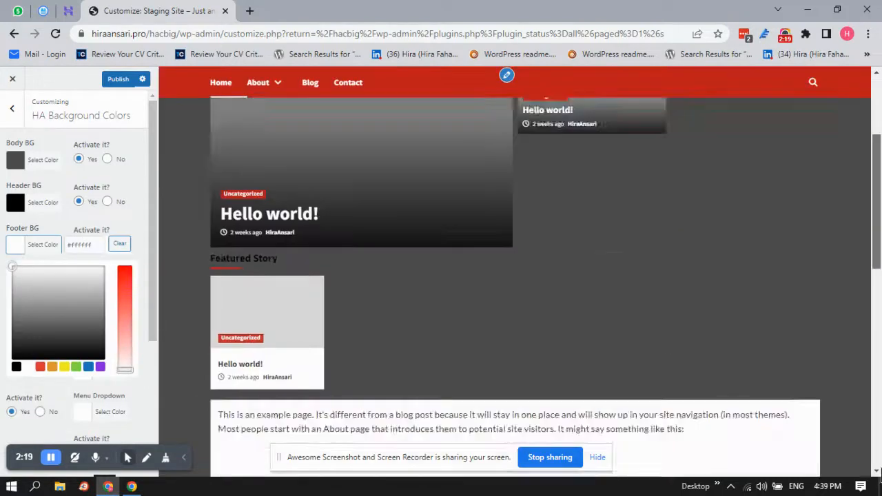
- Set the Footer BG colour to blue with activation on
{"action": "scroll", "scroll_direction": "down", "scroll_amount": 3}
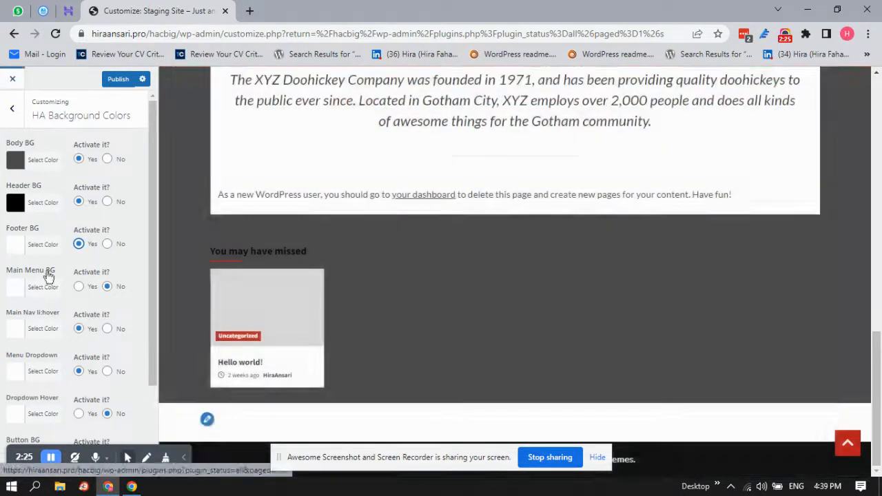
{"action": "mouse_move", "coordinate": [11, 251]}
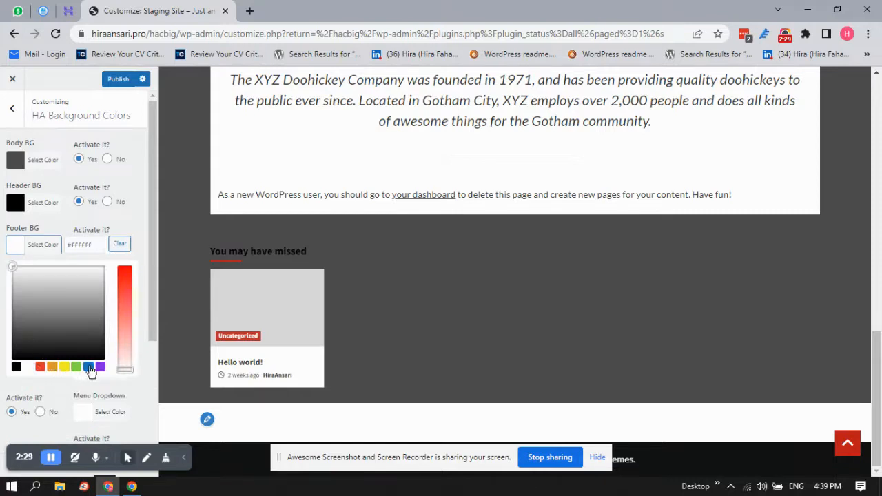
{"action": "left_click", "coordinate": [89, 367]}
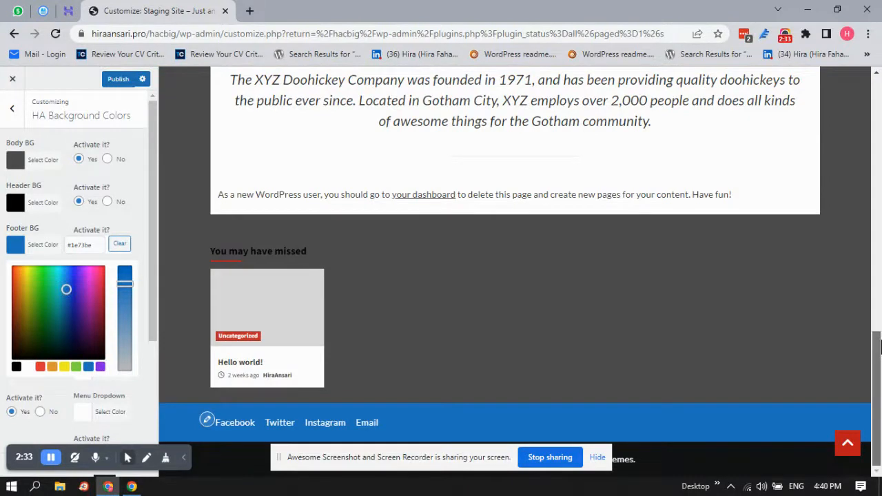
{"action": "mouse_move", "coordinate": [185, 261]}
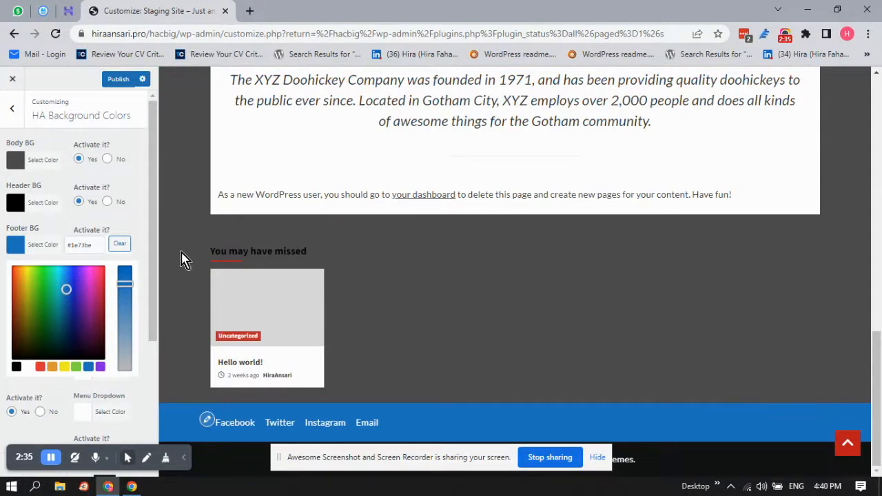
{"action": "mouse_move", "coordinate": [38, 271]}
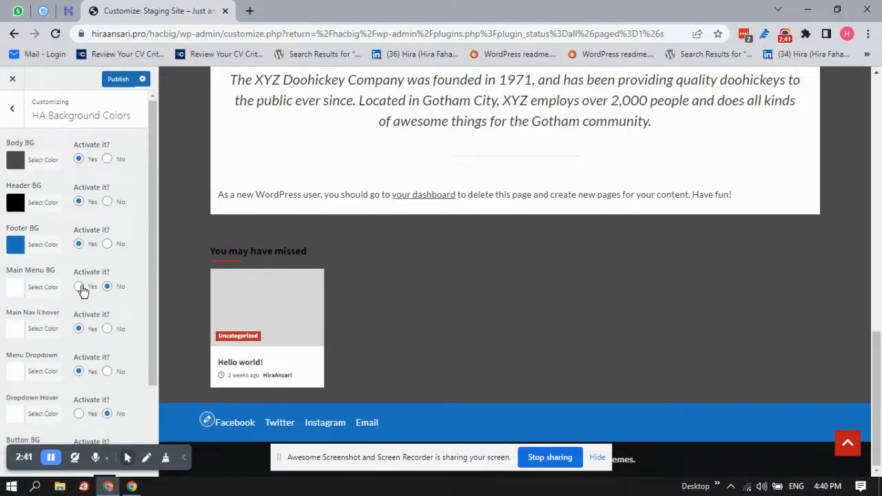
- Activate Main Menu BG and set its colour to purple
{"action": "left_click", "coordinate": [78, 285]}
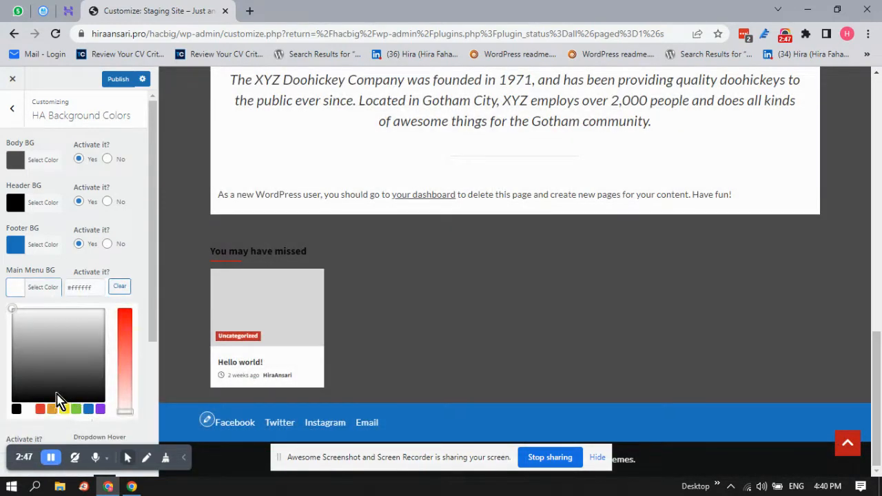
{"action": "left_click", "coordinate": [55, 393]}
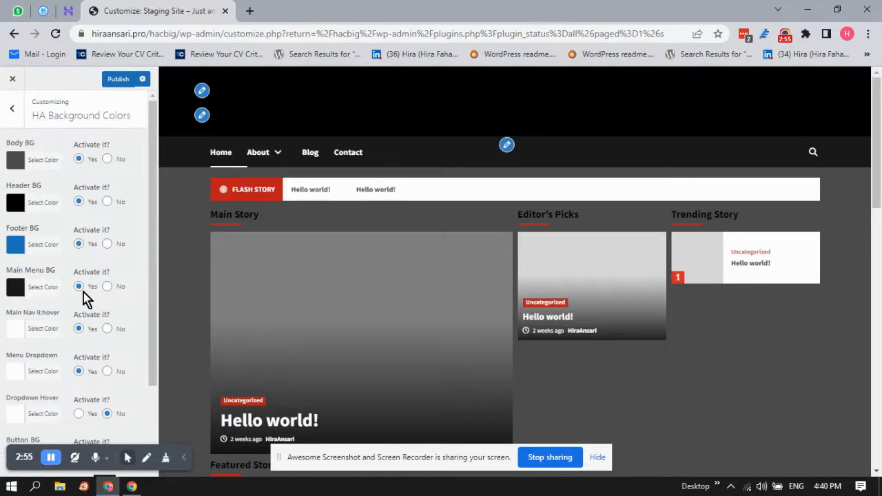
{"action": "mouse_move", "coordinate": [17, 300]}
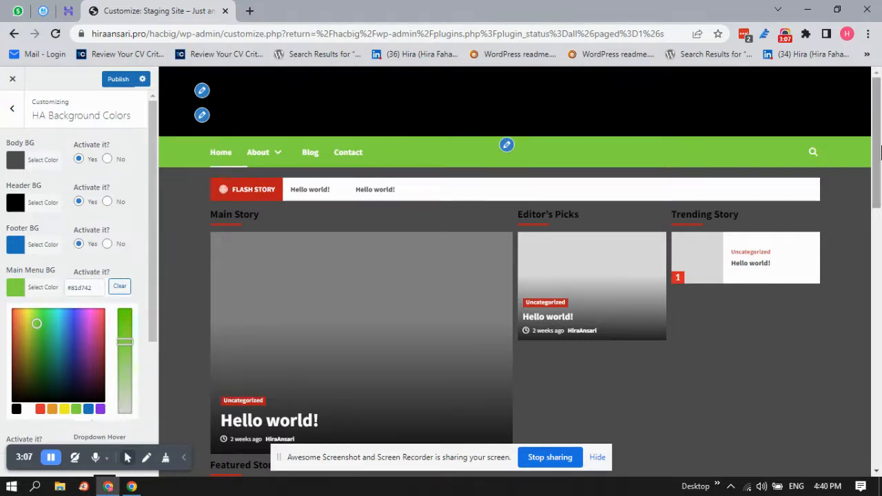
{"action": "mouse_move", "coordinate": [145, 205]}
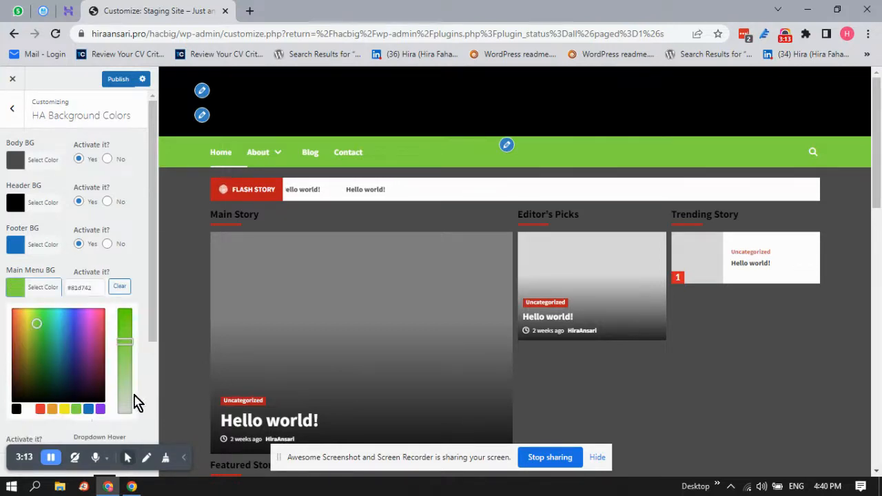
{"action": "left_click", "coordinate": [17, 408]}
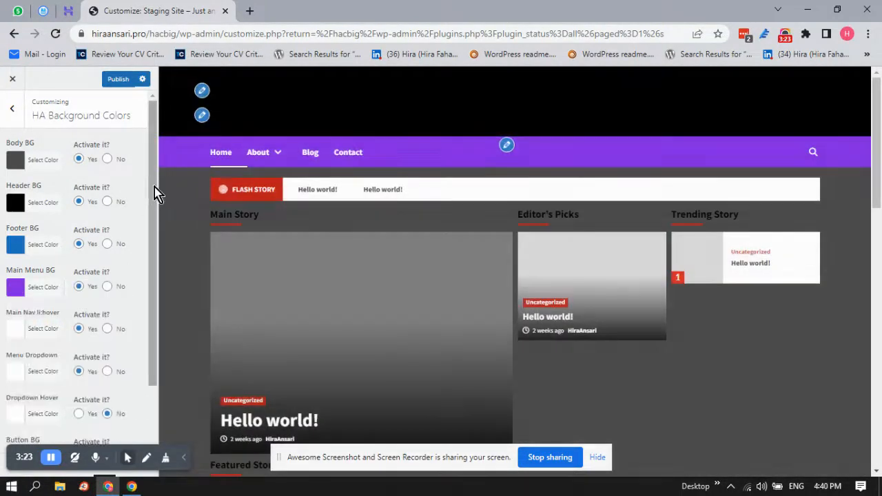
- Set Main Nav Hover to teal, activated, and check it on hovered menu items in the preview
{"action": "scroll", "scroll_direction": "down", "scroll_amount": 3}
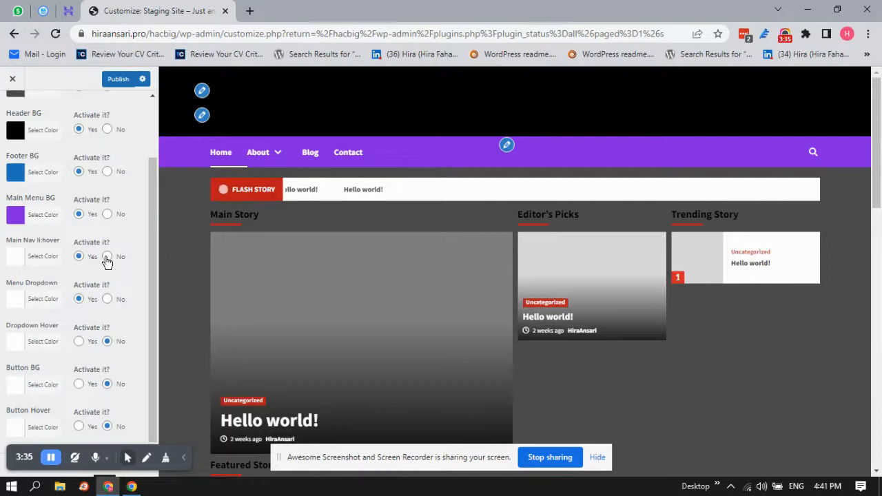
{"action": "left_click", "coordinate": [107, 256]}
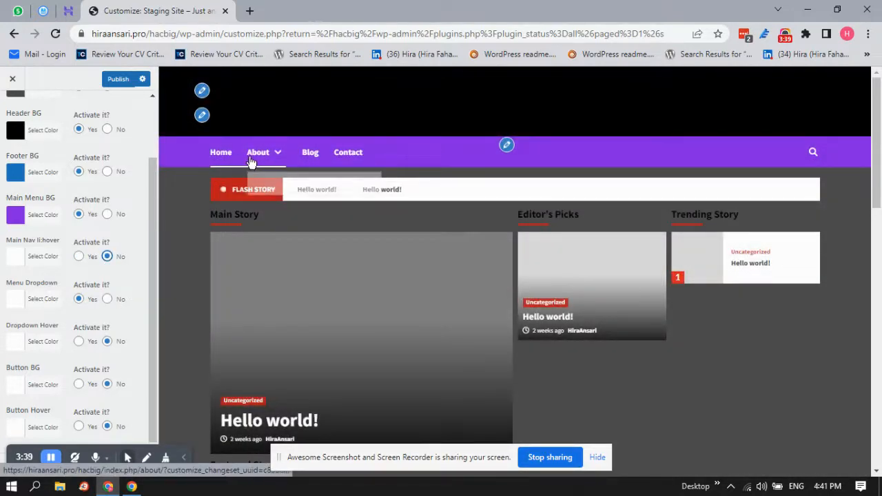
{"action": "mouse_move", "coordinate": [109, 306]}
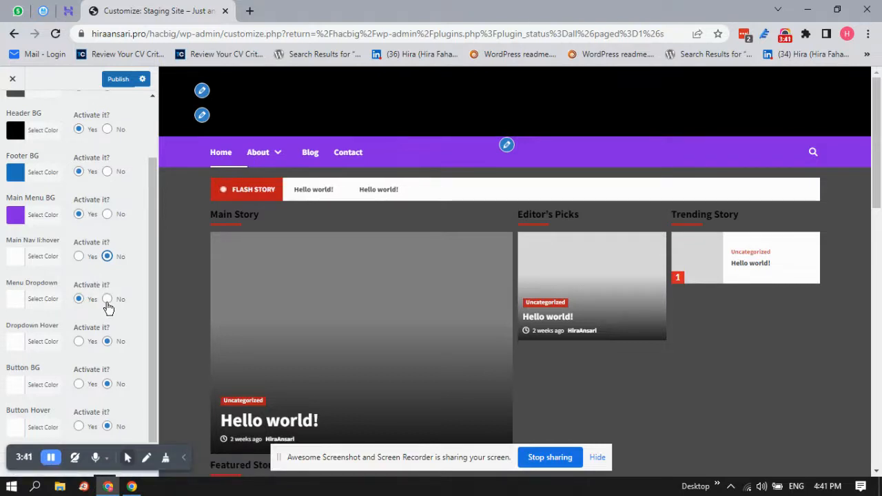
{"action": "left_click", "coordinate": [108, 299]}
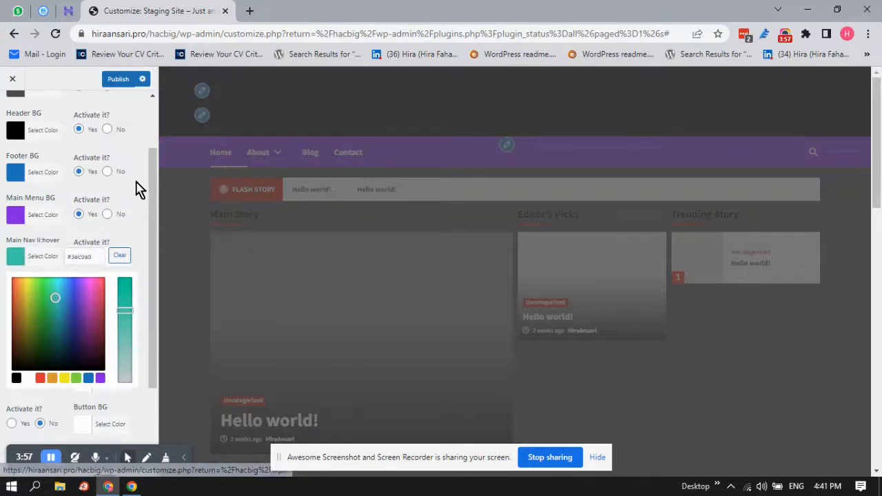
{"action": "left_click", "coordinate": [108, 255]}
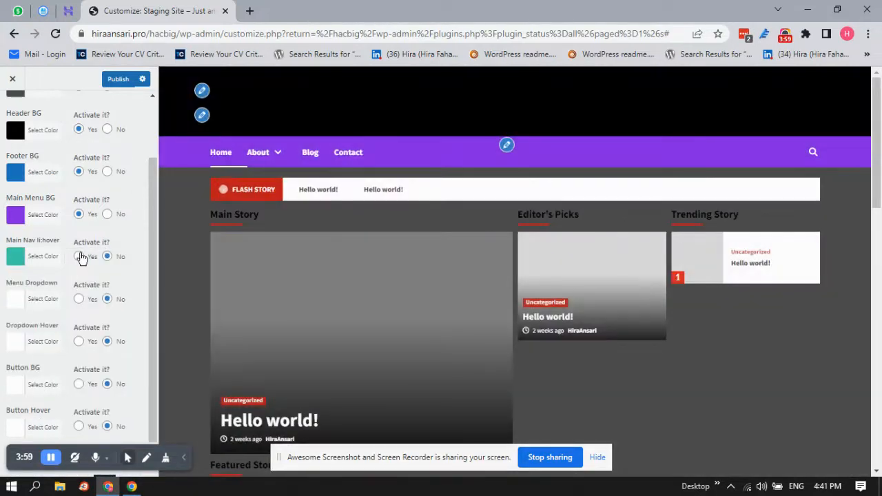
{"action": "left_click", "coordinate": [77, 255]}
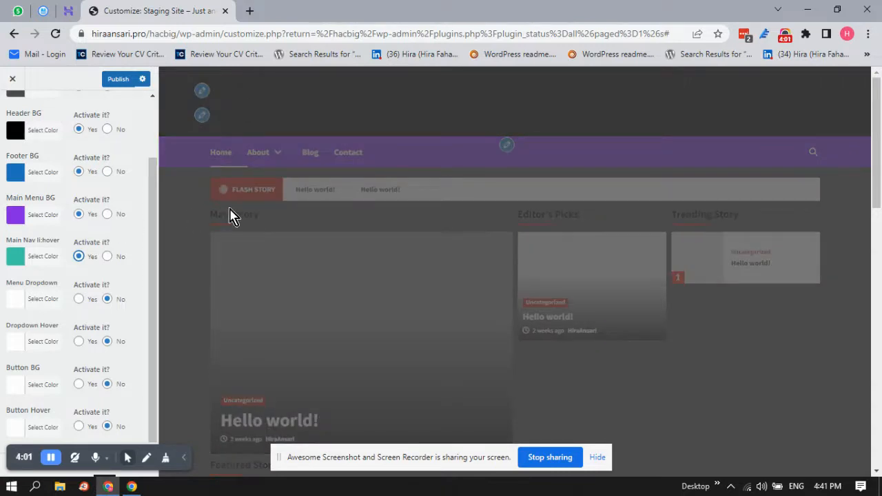
{"action": "left_click", "coordinate": [347, 152]}
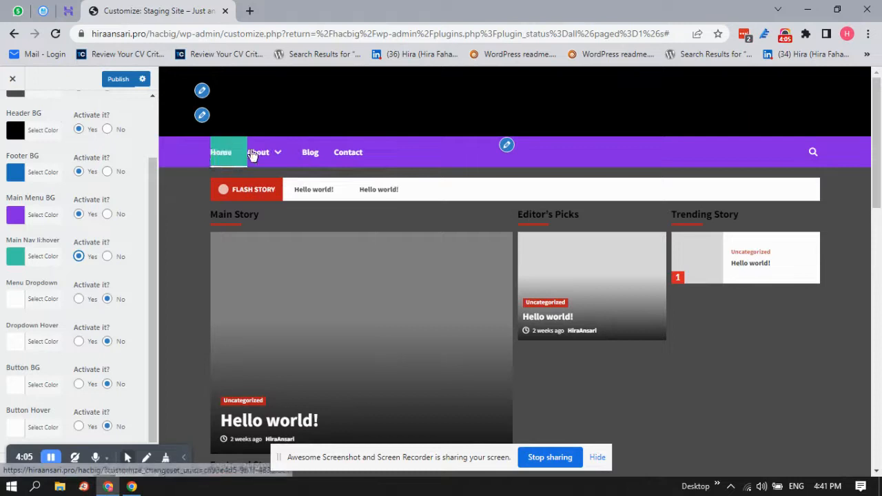
{"action": "mouse_move", "coordinate": [10, 306]}
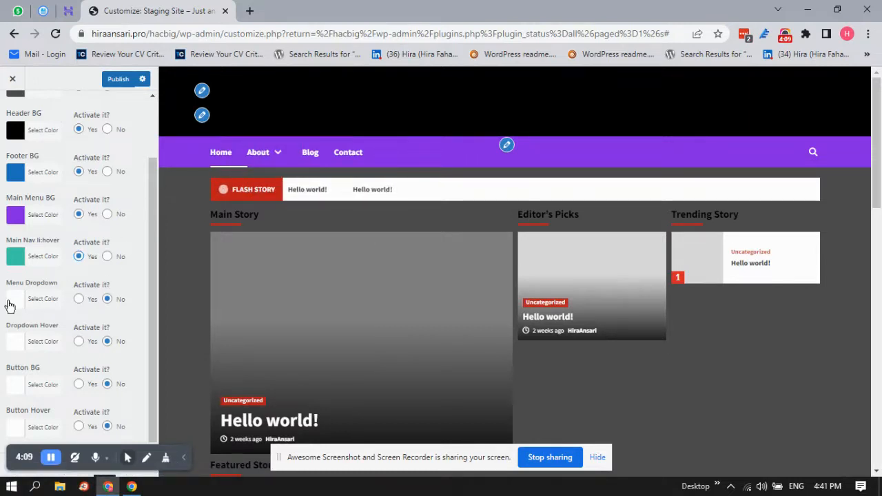
- Set the Menu Dropdown colour to black and activate it for the About submenu
{"action": "left_click", "coordinate": [41, 298]}
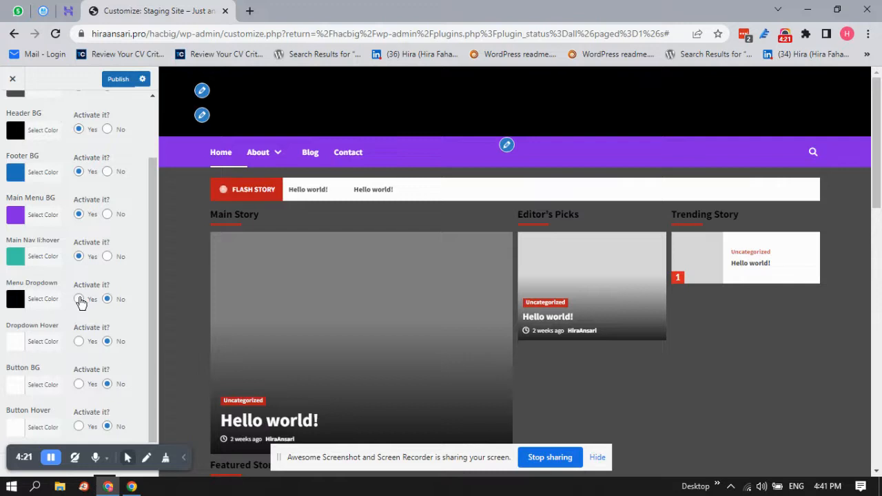
{"action": "left_click", "coordinate": [80, 298]}
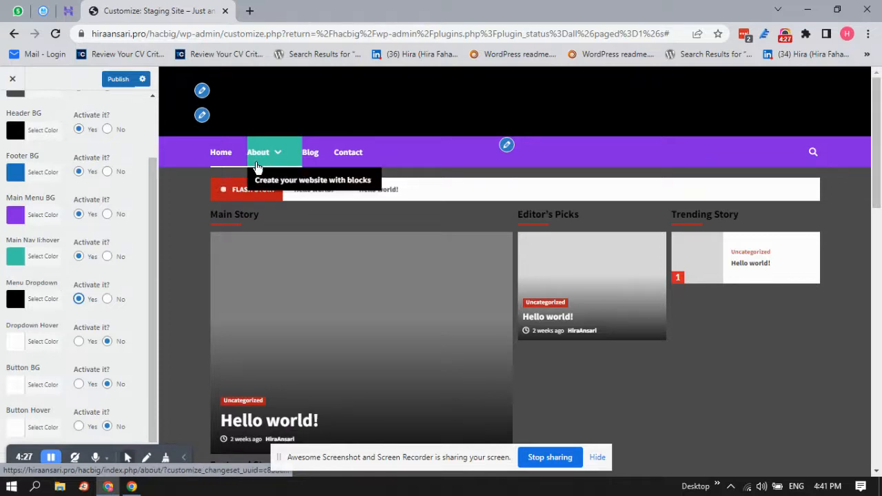
{"action": "mouse_move", "coordinate": [7, 259]}
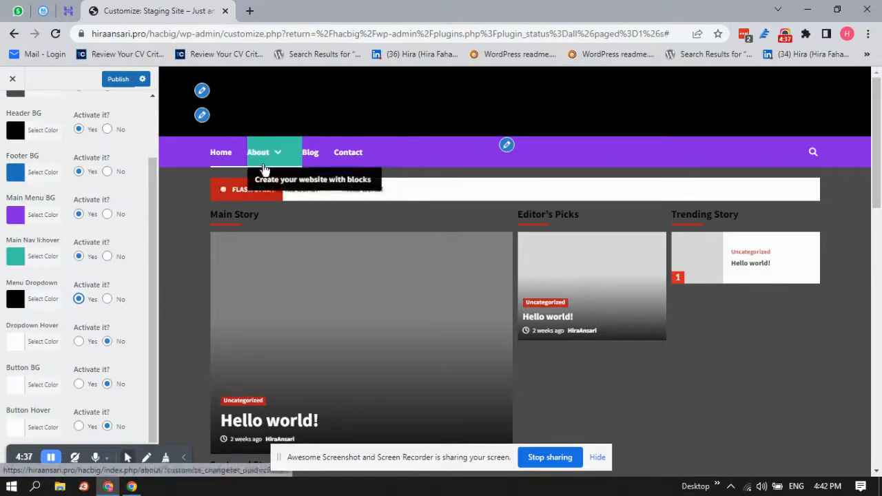
{"action": "mouse_move", "coordinate": [29, 324]}
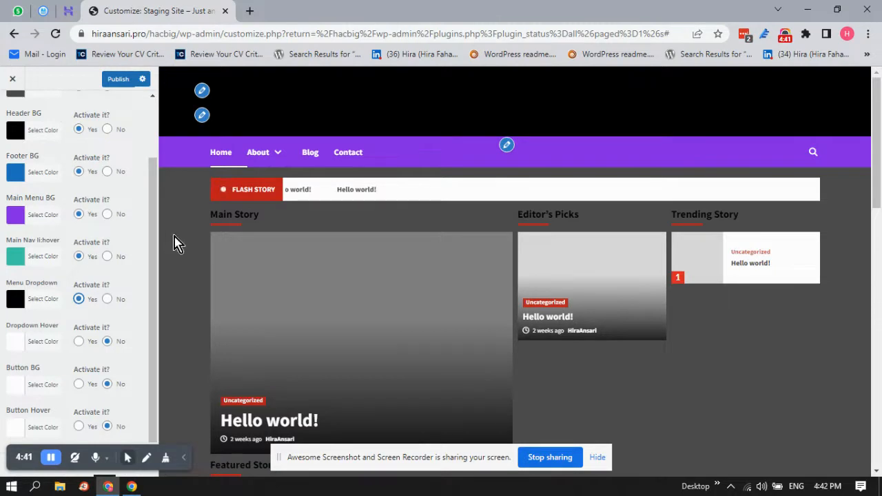
- Set the Dropdown Hover colour to red and activate it
{"action": "left_click", "coordinate": [41, 341]}
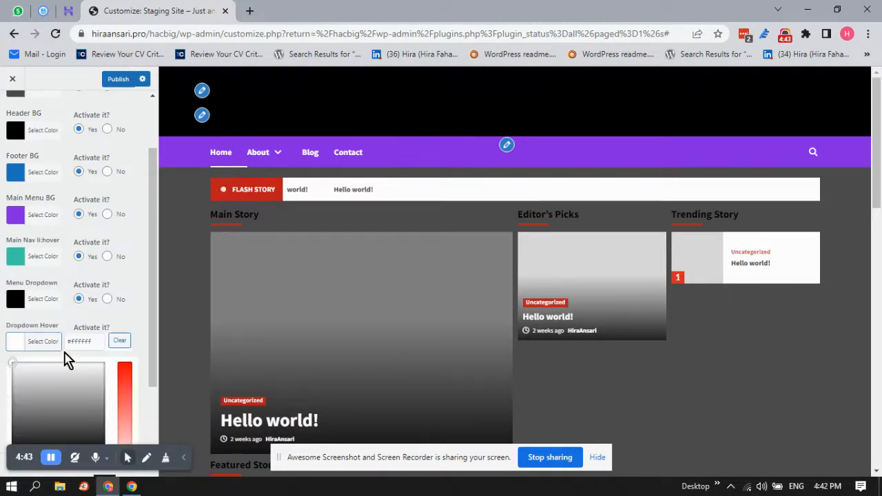
{"action": "mouse_move", "coordinate": [157, 249]}
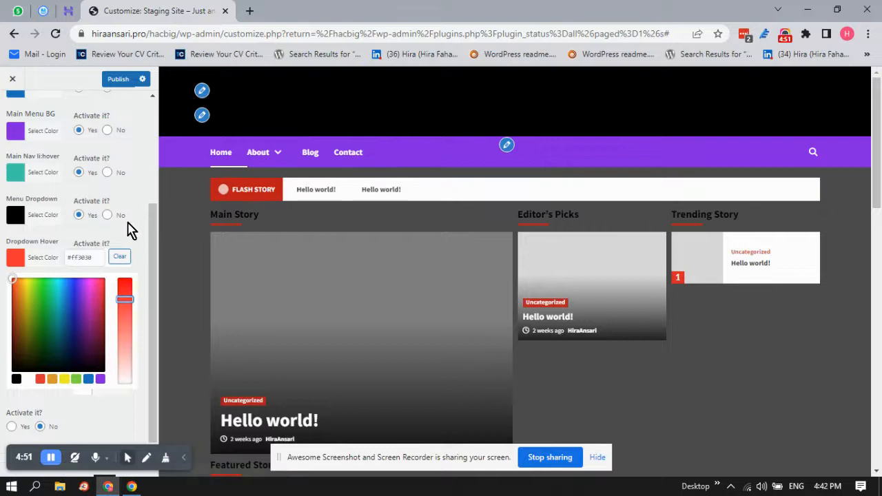
{"action": "left_click", "coordinate": [118, 257]}
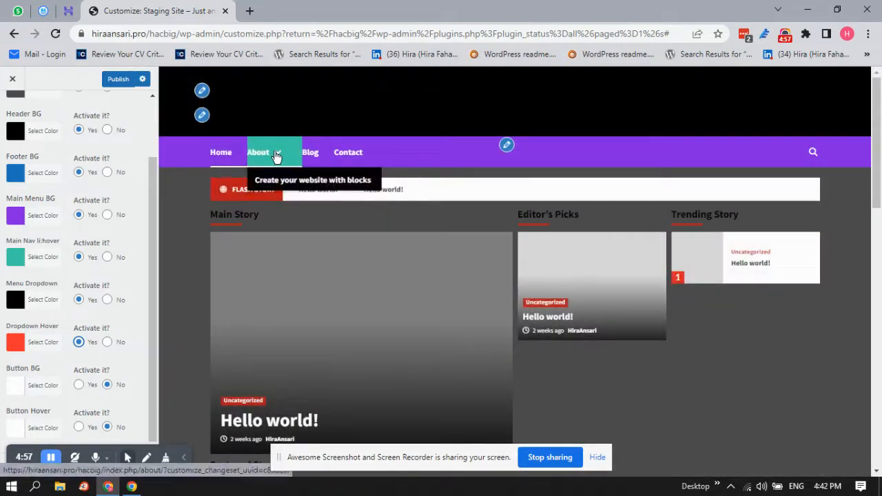
{"action": "mouse_move", "coordinate": [3, 362]}
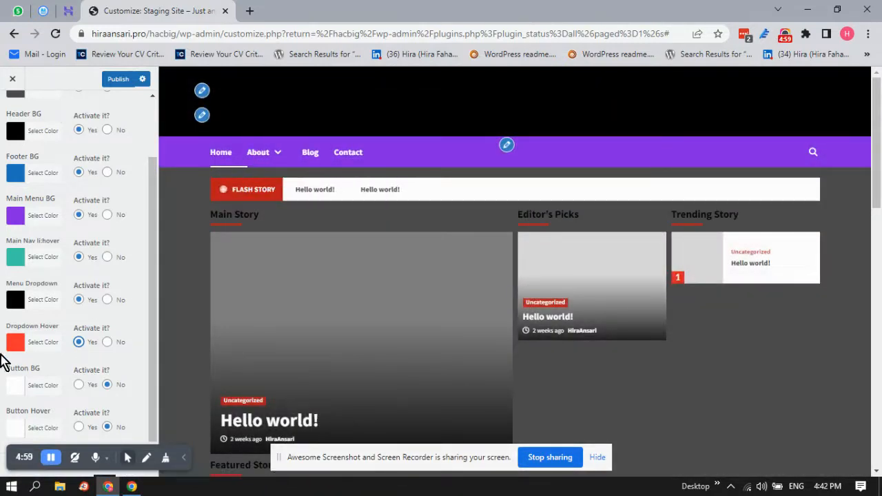
{"action": "mouse_move", "coordinate": [25, 340]}
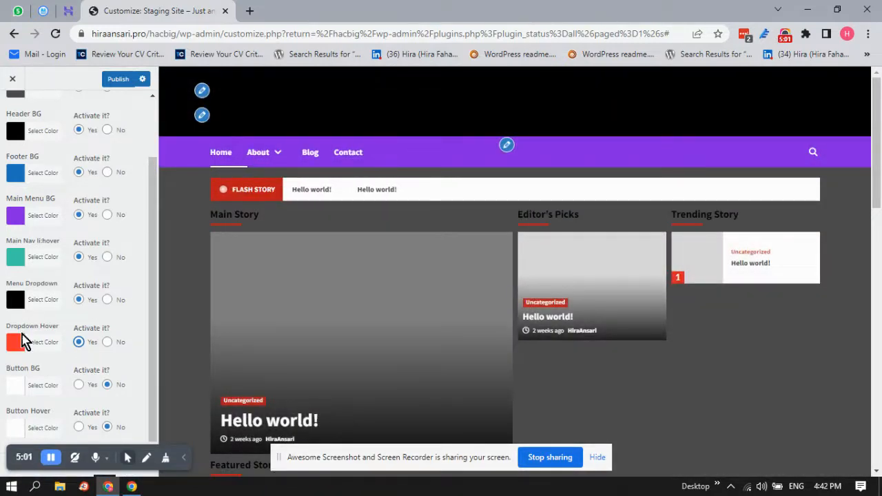
{"action": "left_click", "coordinate": [43, 386]}
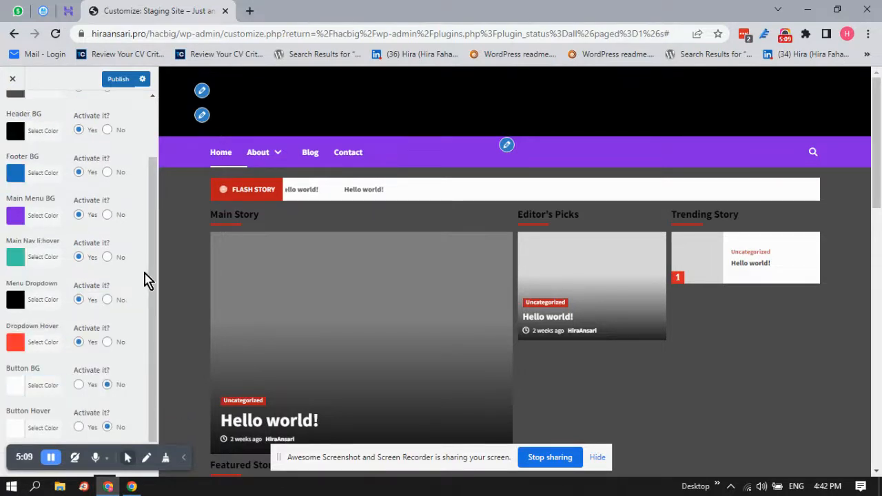
{"action": "mouse_move", "coordinate": [833, 229]}
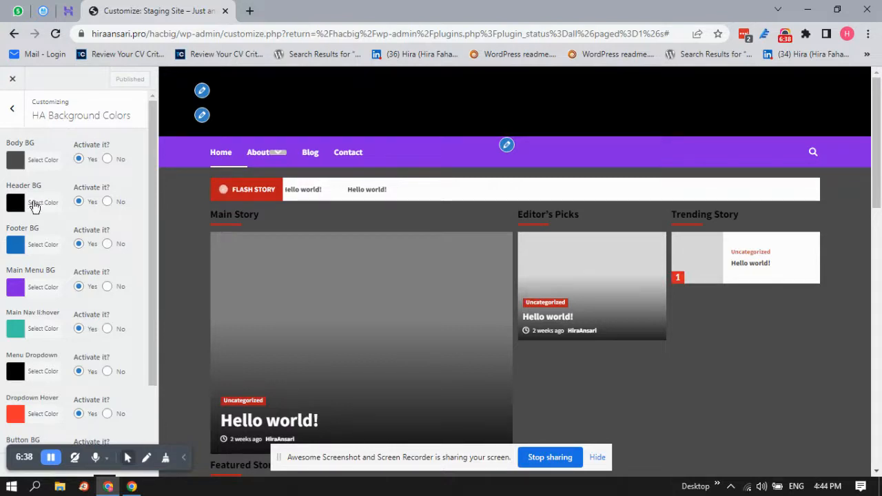
{"action": "mouse_move", "coordinate": [111, 202]}
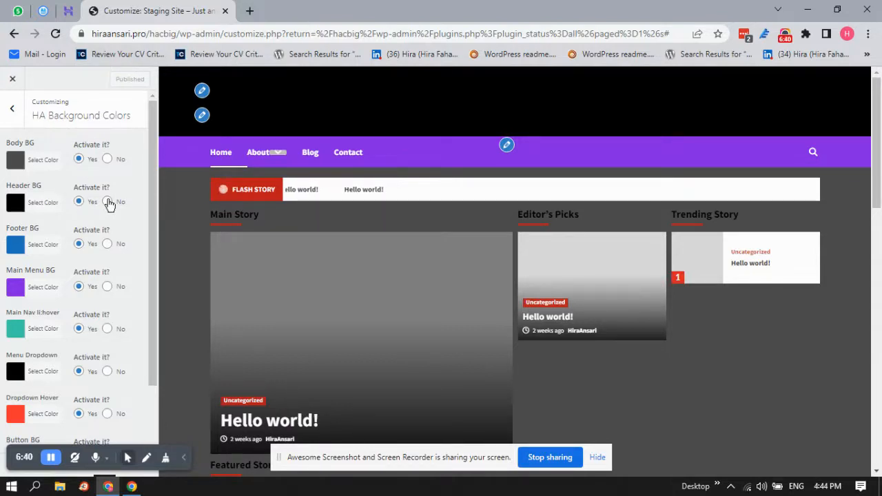
- Change Header BG to light grey and set Body BG 'Activate it?' to No
{"action": "left_click", "coordinate": [108, 202]}
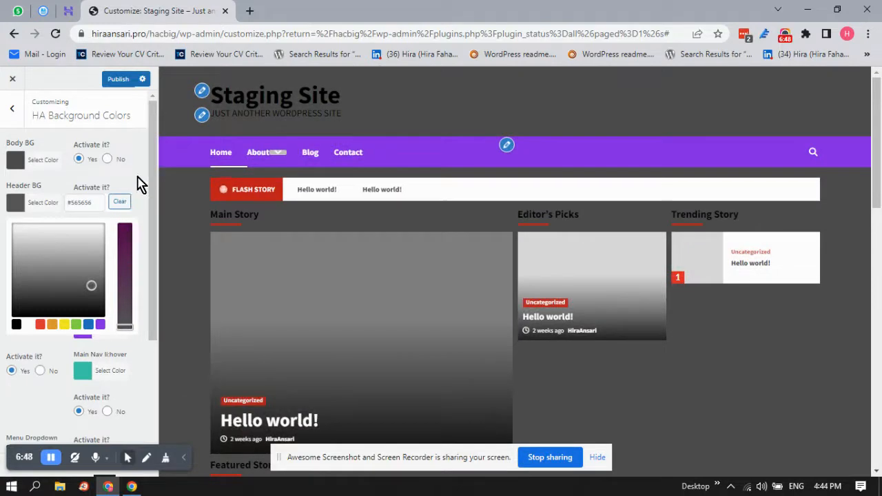
{"action": "mouse_move", "coordinate": [36, 237]}
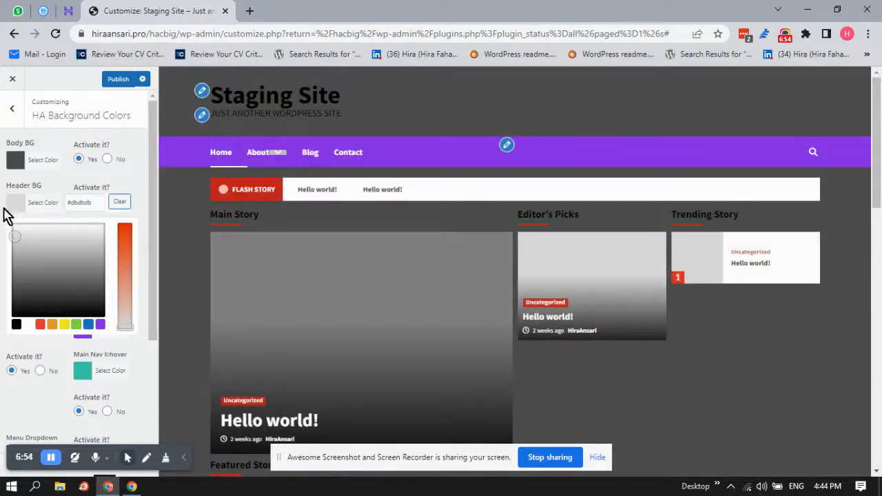
{"action": "left_click", "coordinate": [119, 202]}
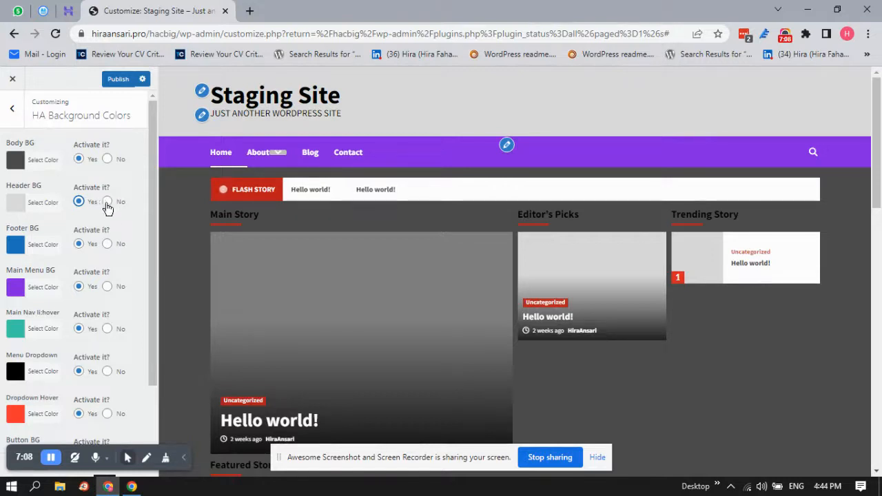
{"action": "mouse_move", "coordinate": [800, 130]}
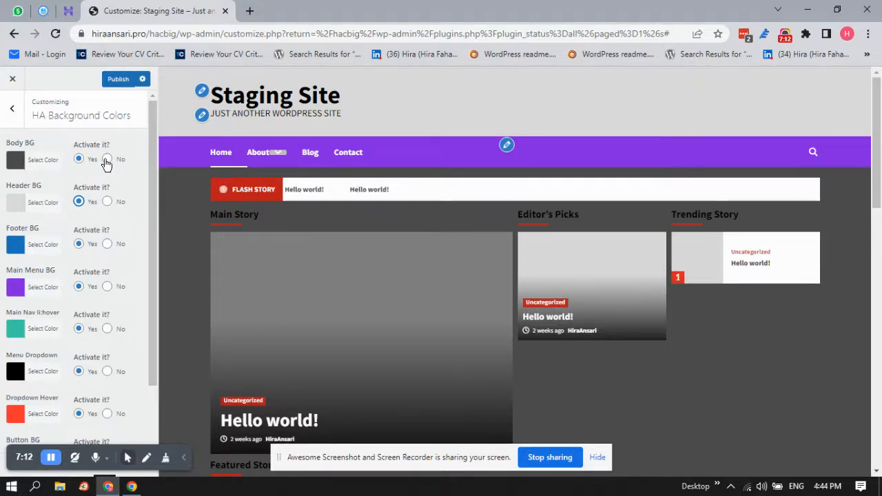
{"action": "left_click", "coordinate": [107, 160]}
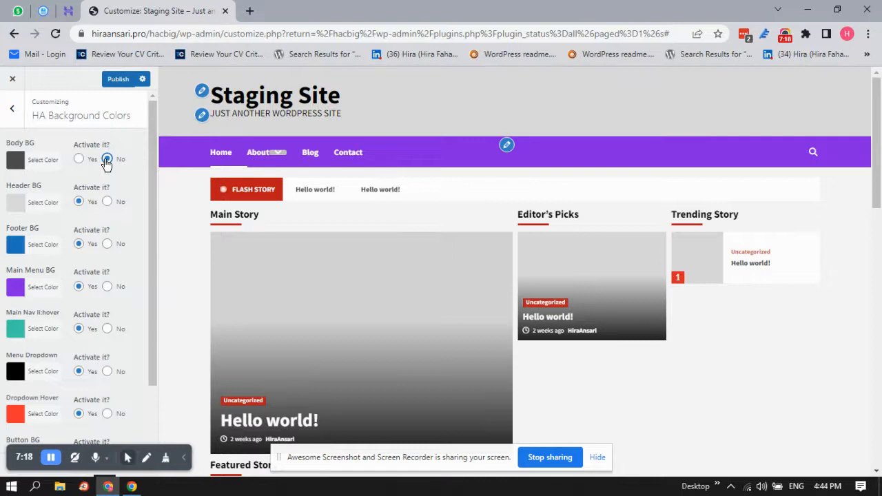
{"action": "left_click", "coordinate": [108, 160]}
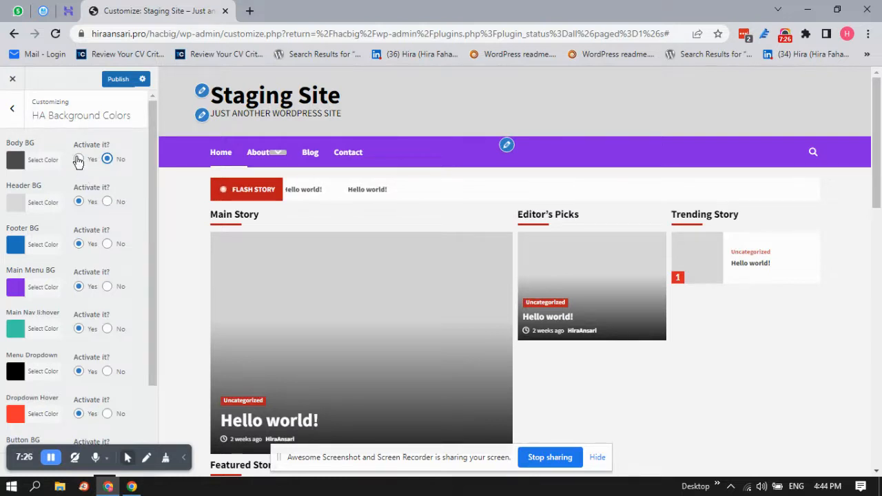
{"action": "scroll", "scroll_direction": "down", "scroll_amount": 3}
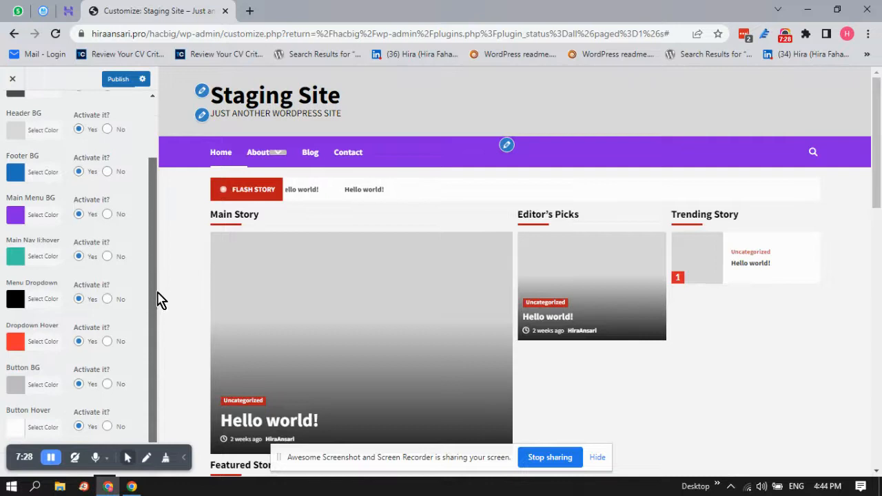
{"action": "scroll", "scroll_direction": "up", "scroll_amount": 3}
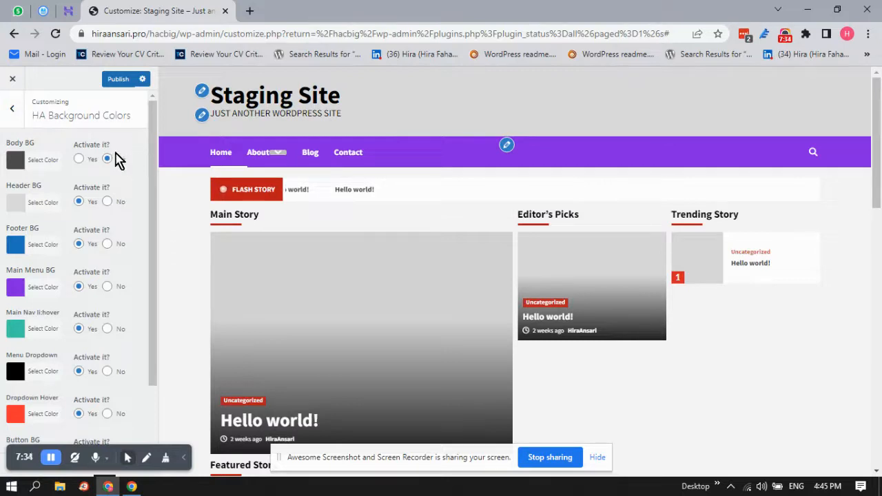
{"action": "left_click", "coordinate": [108, 159]}
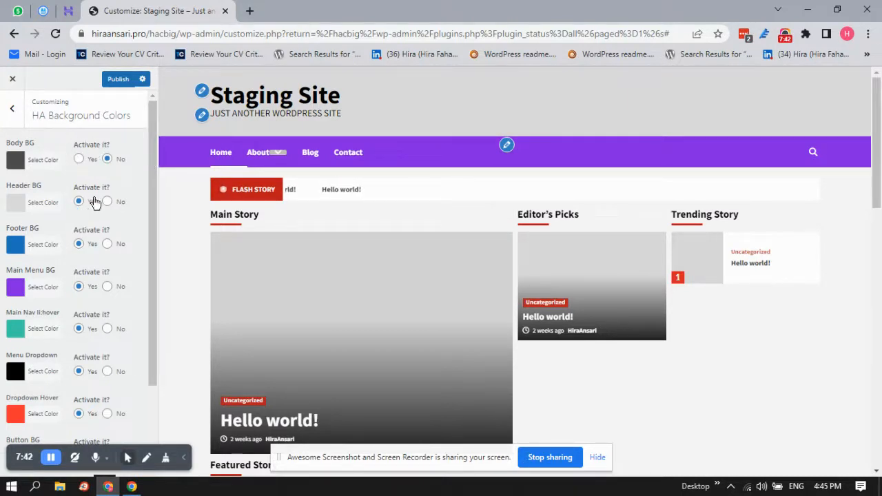
{"action": "mouse_move", "coordinate": [76, 171]}
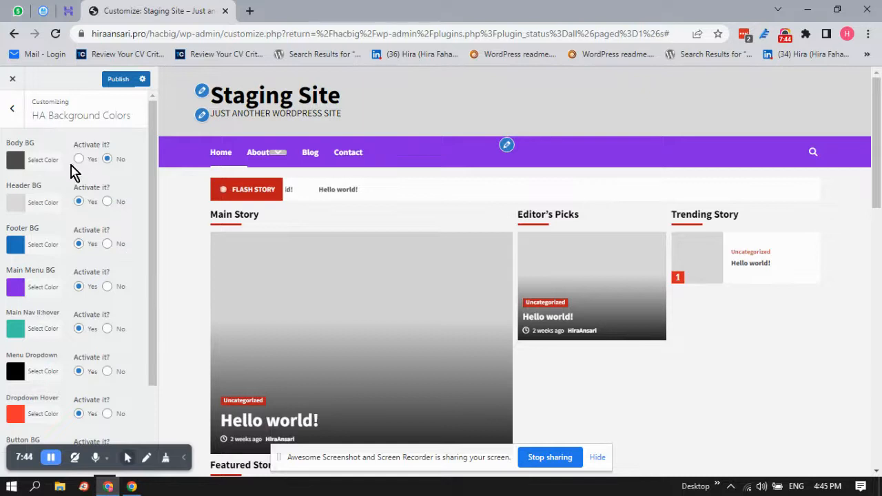
{"action": "mouse_move", "coordinate": [132, 201]}
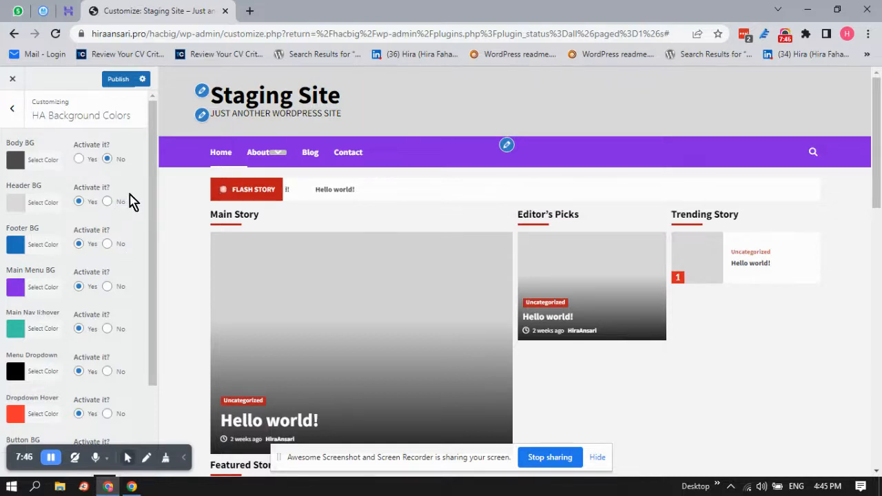
{"action": "mouse_move", "coordinate": [160, 160]}
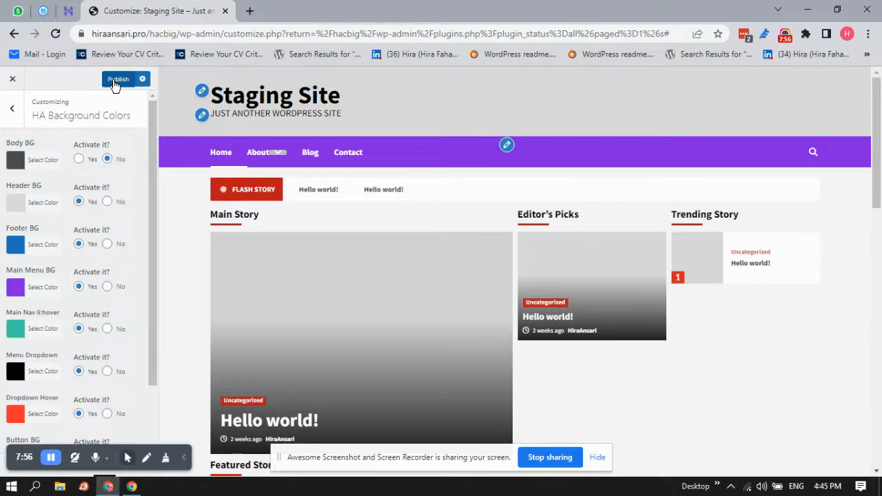
- Publish the new background colours and exit the Customizer back to the Plugins page
{"action": "left_click", "coordinate": [117, 79]}
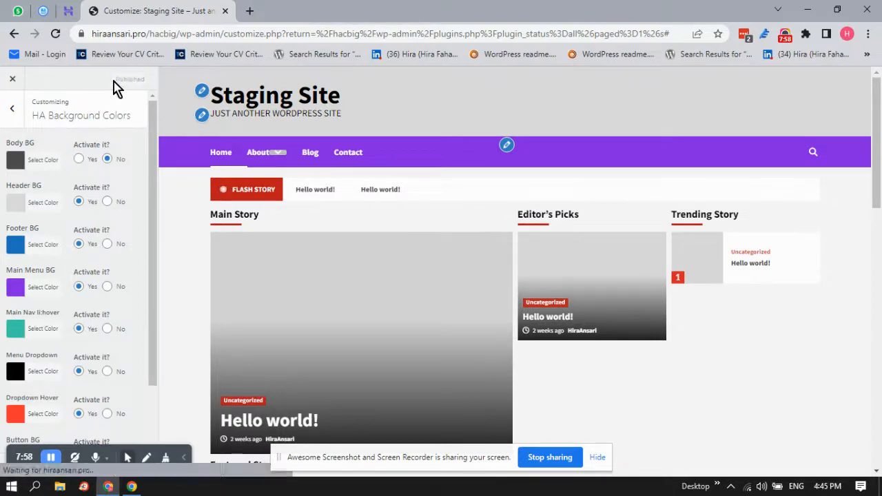
{"action": "left_click", "coordinate": [11, 107]}
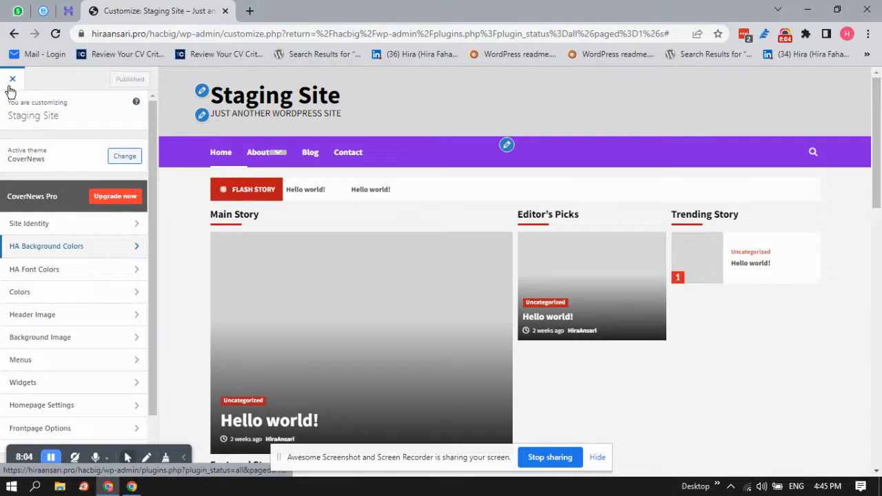
{"action": "left_click", "coordinate": [11, 79]}
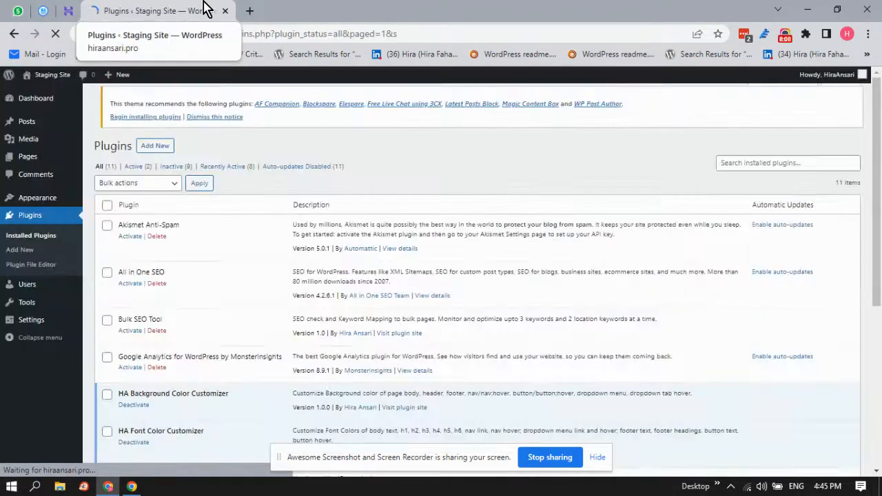
{"action": "scroll", "scroll_direction": "down", "scroll_amount": 3}
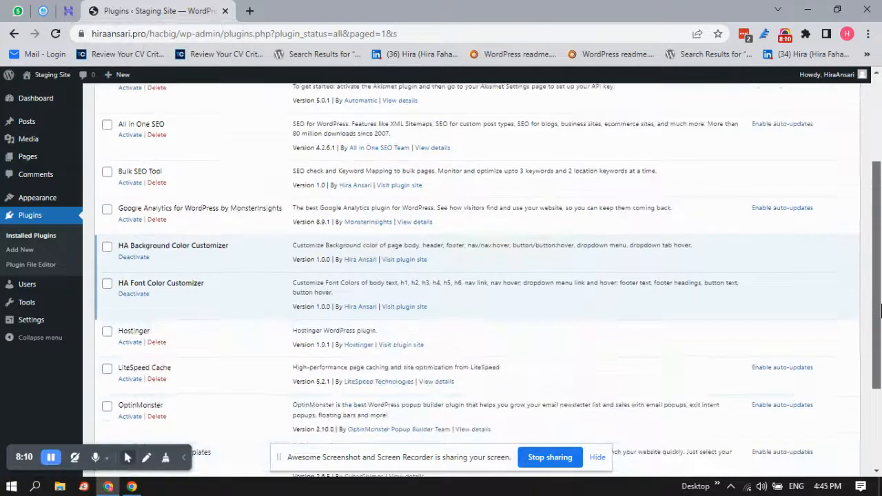
{"action": "scroll", "scroll_direction": "down", "scroll_amount": 3}
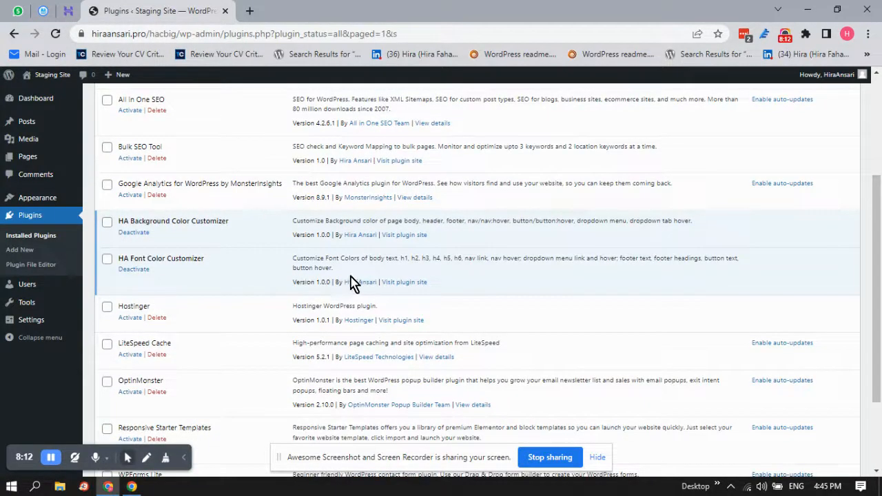
{"action": "mouse_move", "coordinate": [66, 263]}
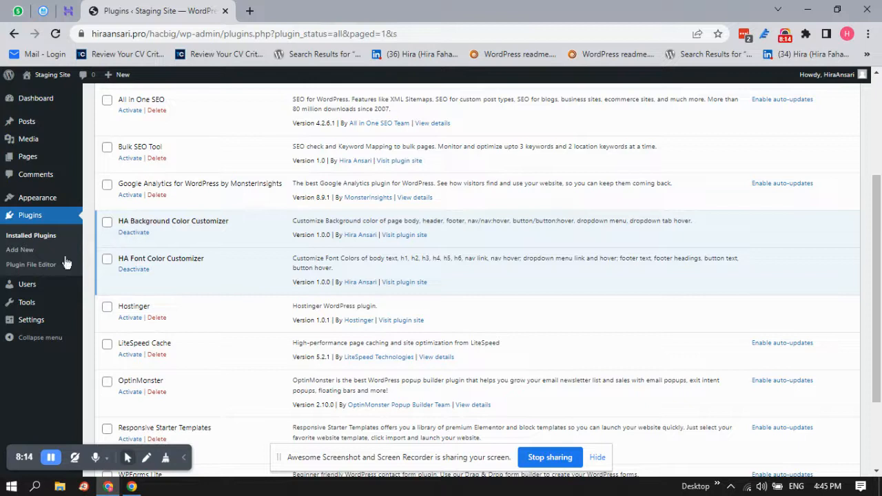
{"action": "mouse_move", "coordinate": [751, 20]}
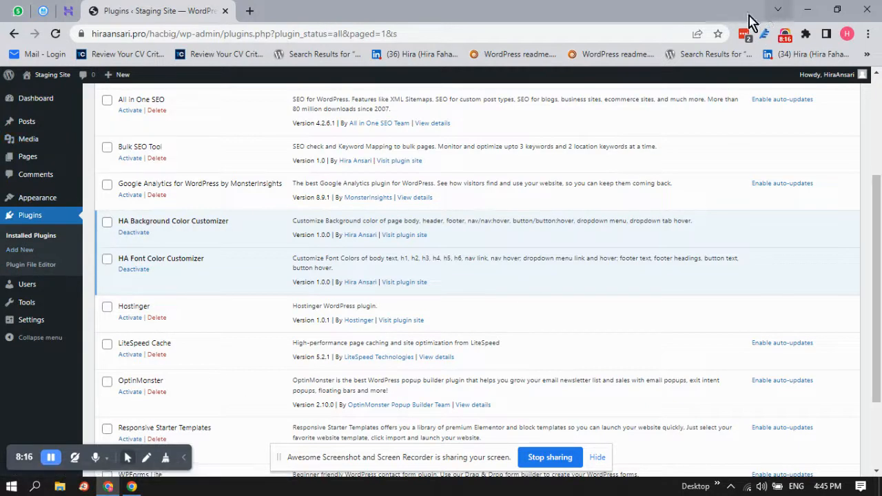